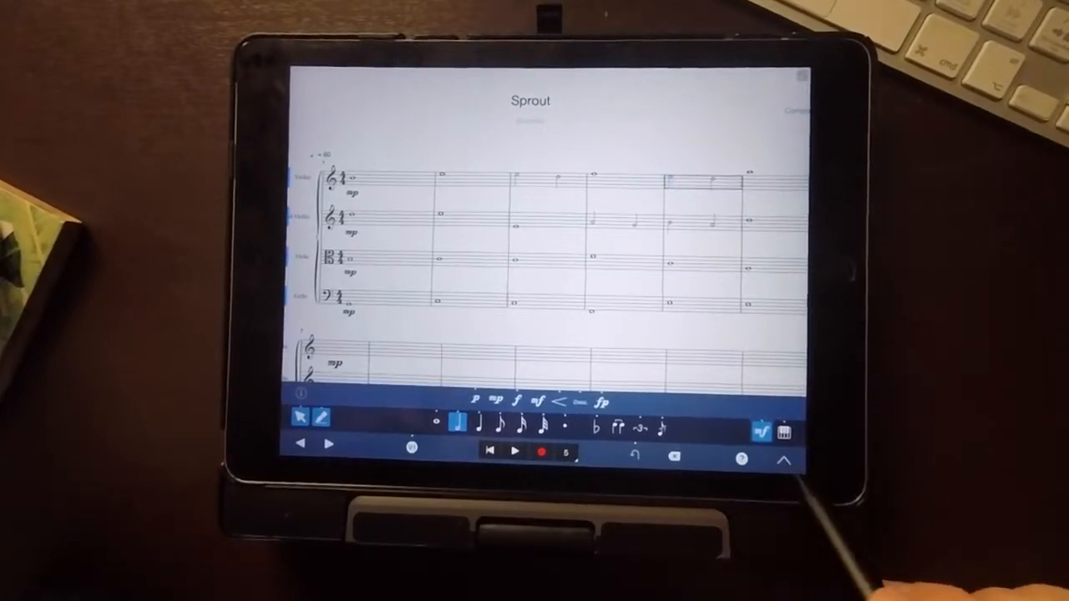
Step: Lower the metronome volume dial to 50% in the playback options, leaving tempo at 60 bpm
left_click(783, 430)
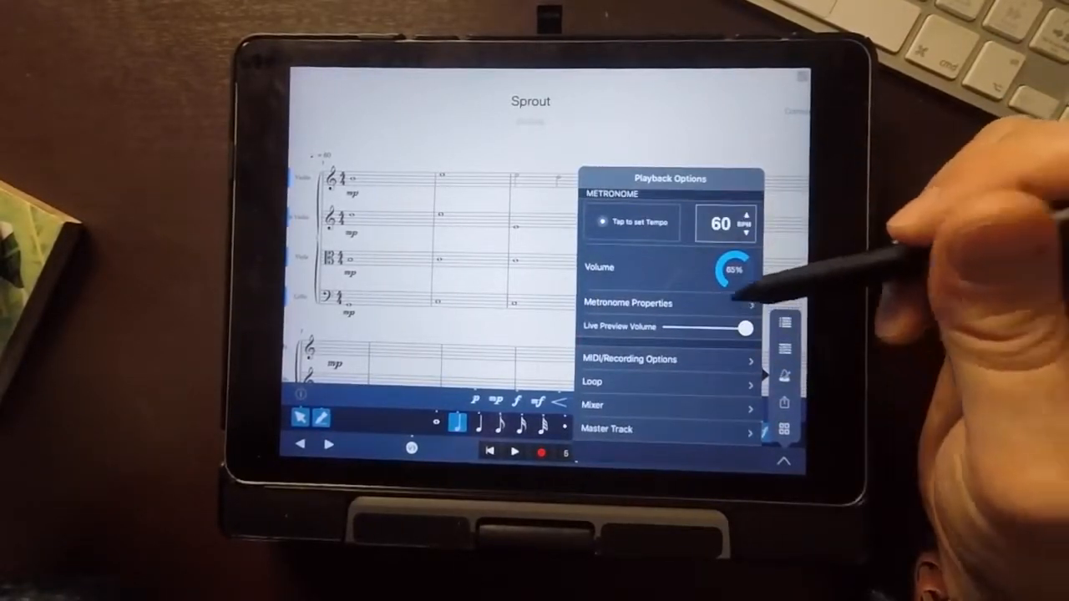
left_click(626, 302)
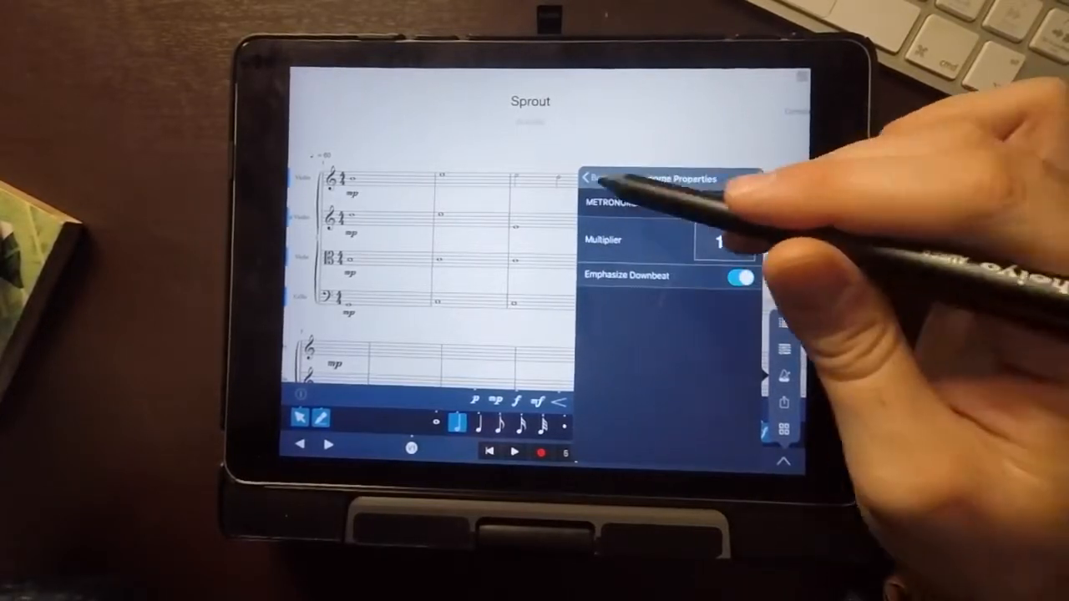
left_click(589, 177)
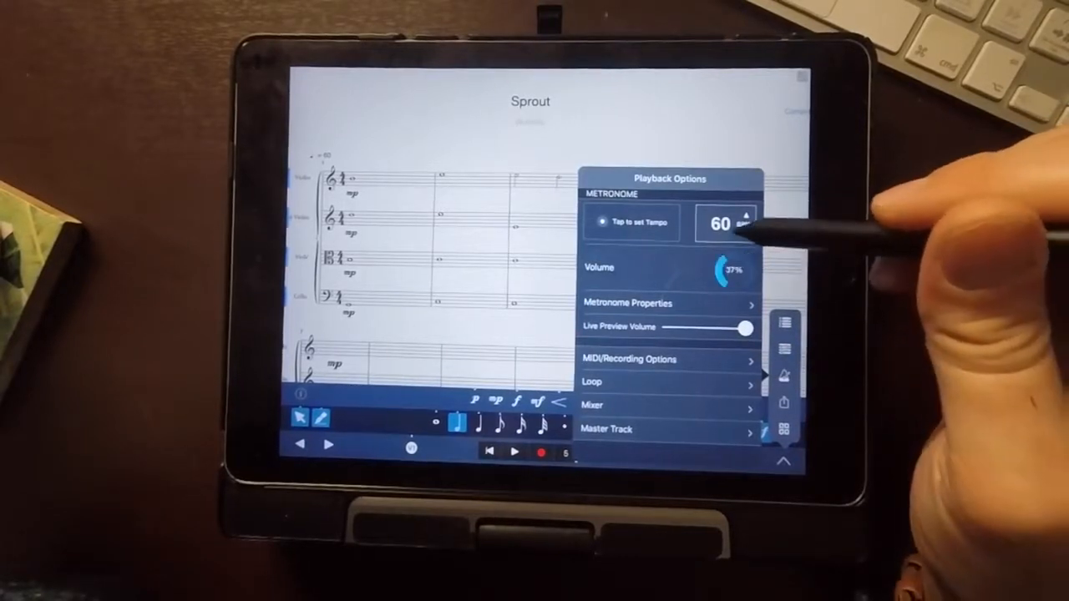
left_click_drag(731, 267, 735, 264)
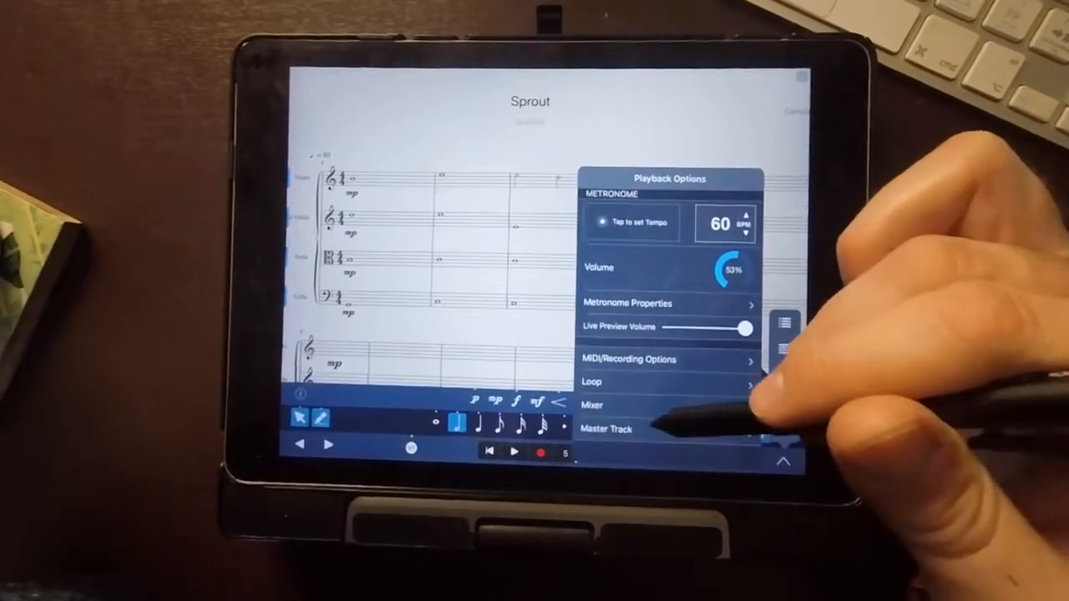
Step: Turn the master track Reverb all the way down and close the playback settings
left_click(592, 404)
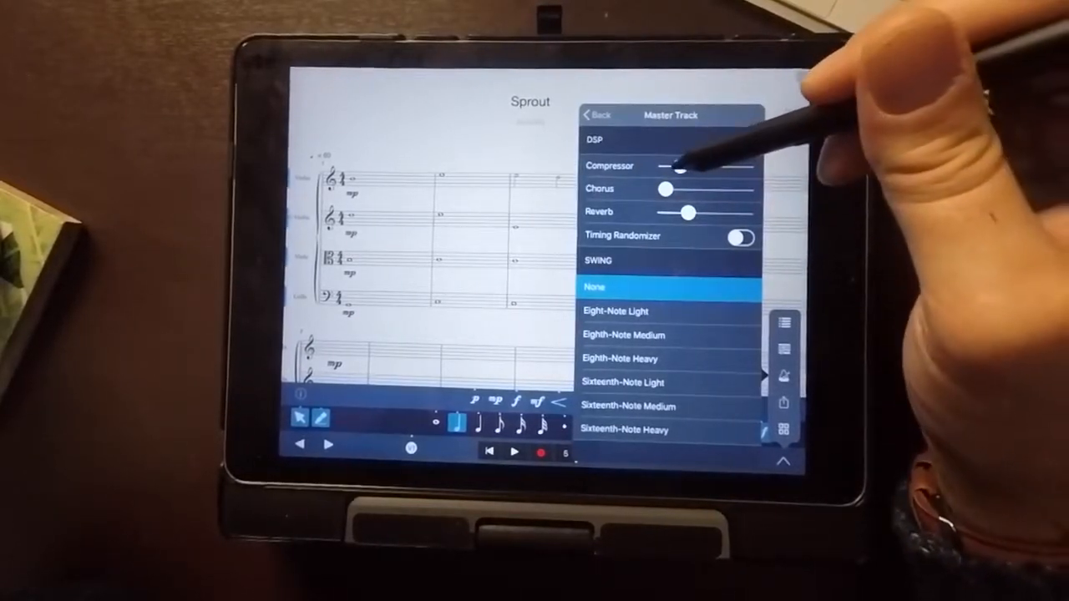
left_click_drag(681, 165, 664, 165)
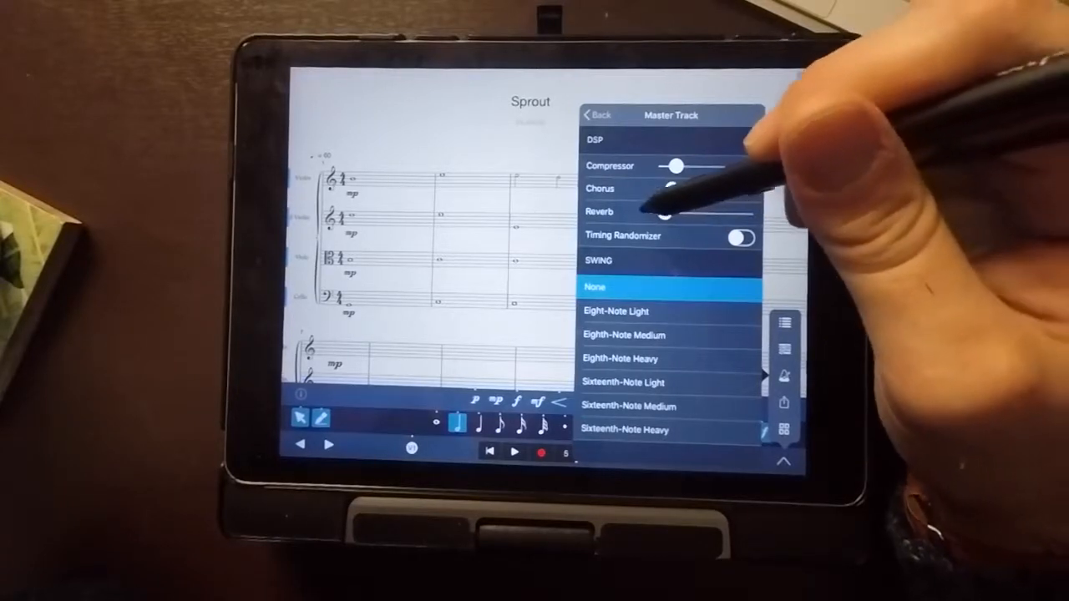
left_click_drag(668, 210, 738, 211)
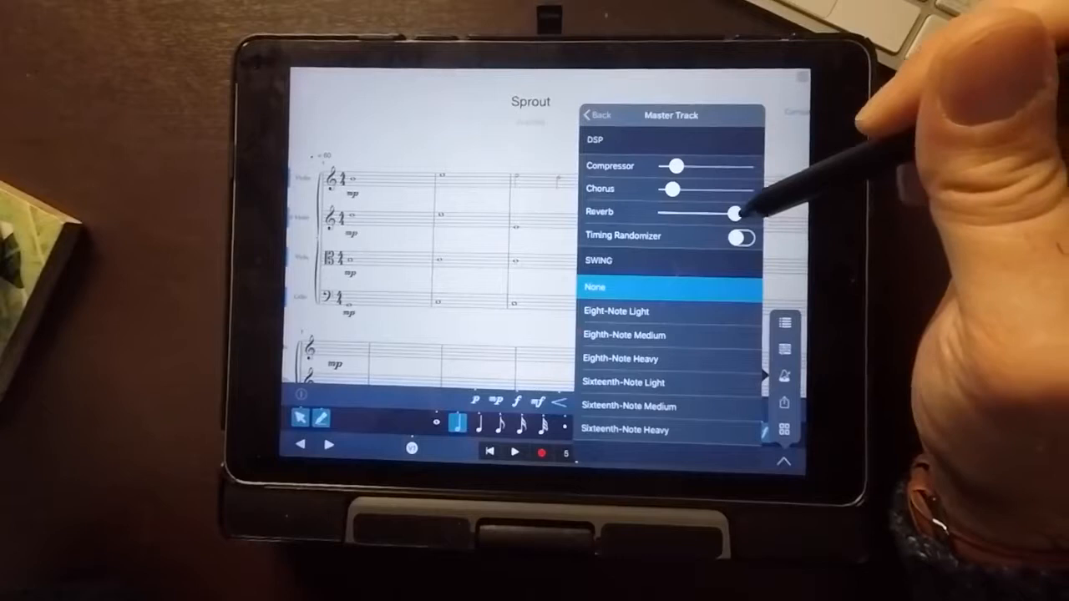
left_click_drag(735, 210, 685, 211)
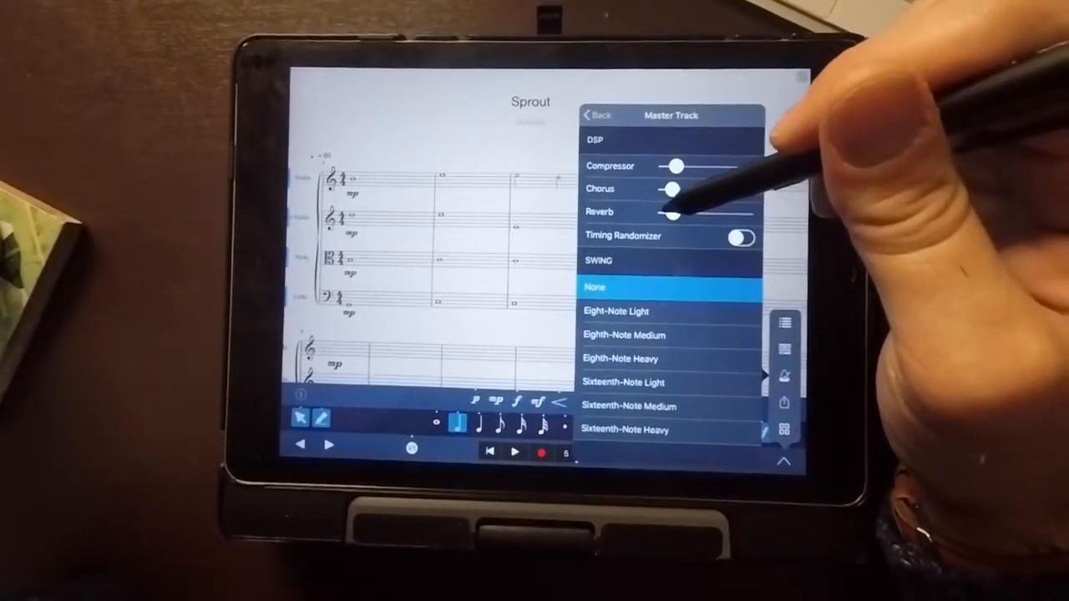
left_click(595, 114)
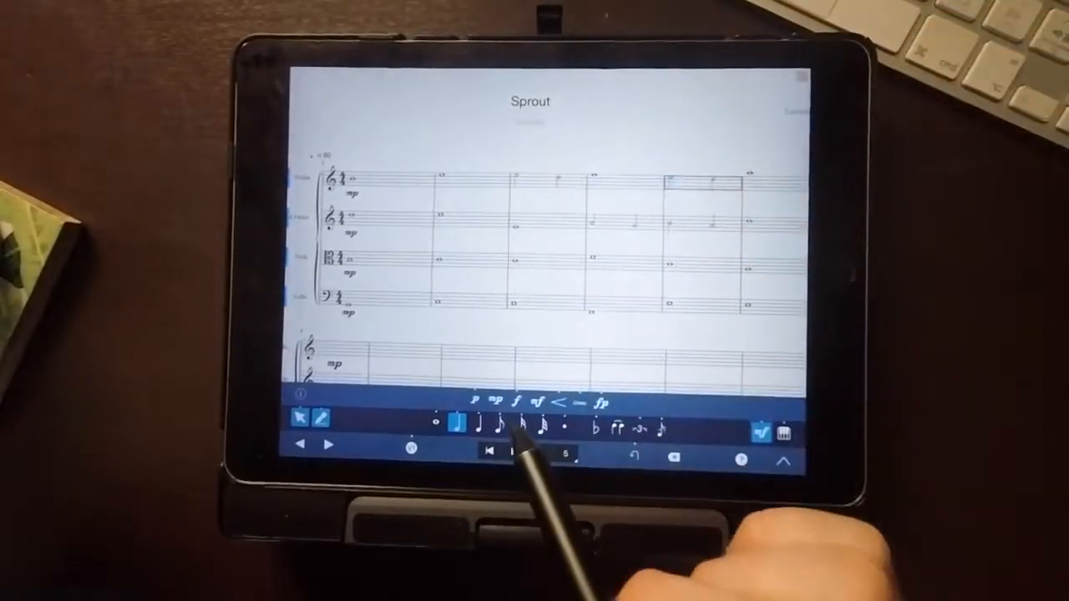
Step: Start playback of the Sprout score from the transport bar
left_click(517, 453)
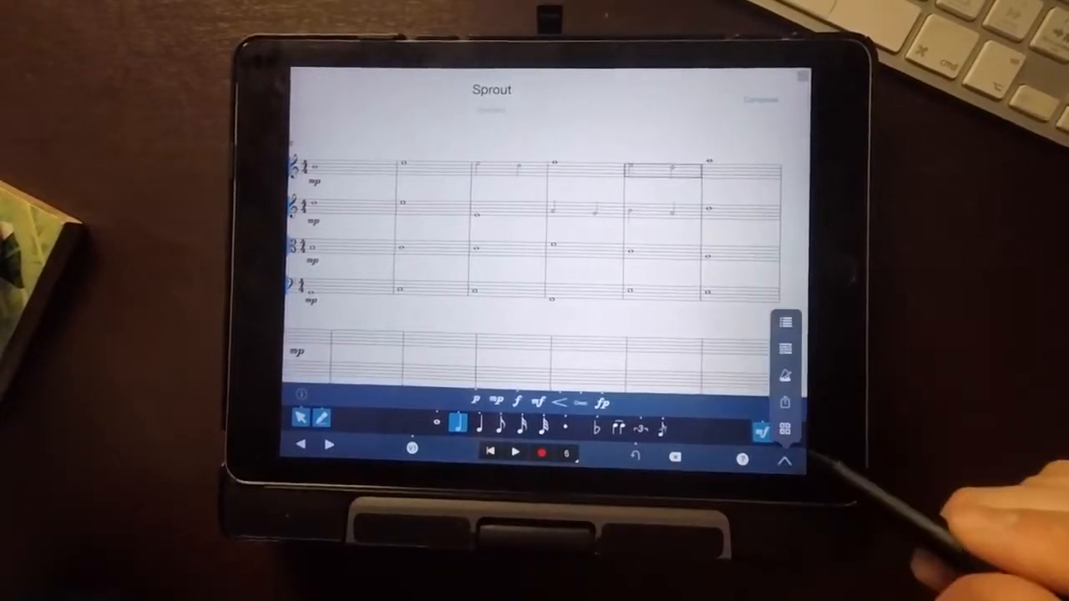
Step: Push the master track Reverb slider fully right to maximum
left_click(411, 450)
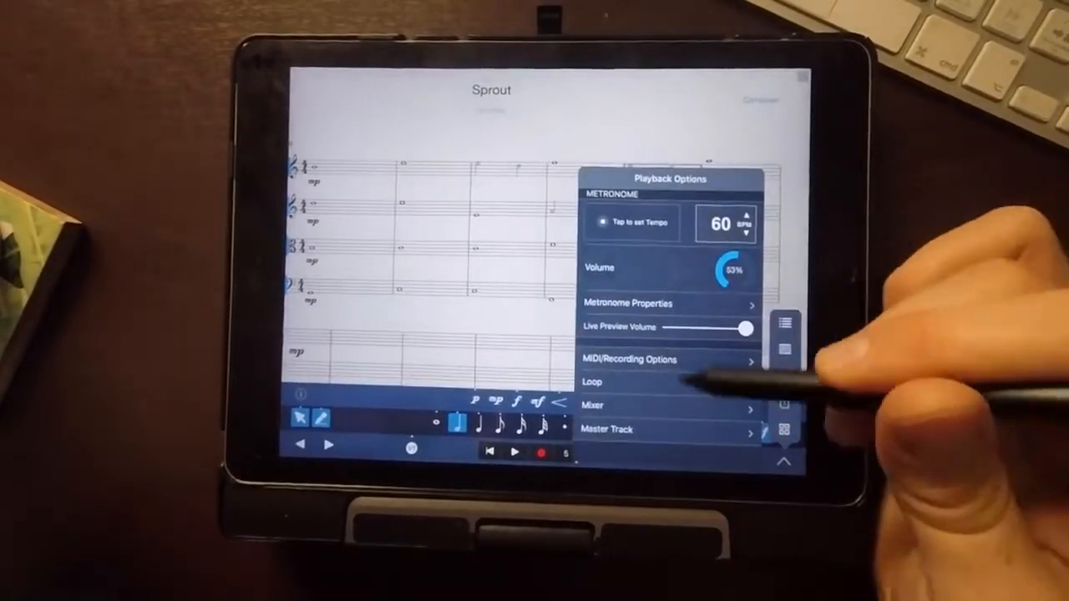
left_click(607, 429)
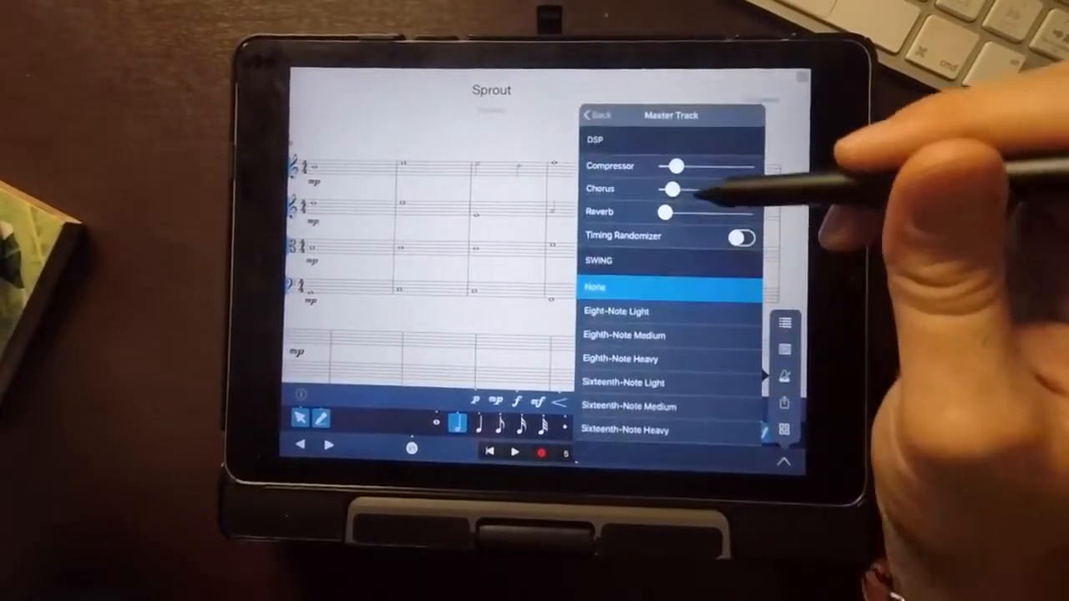
left_click_drag(665, 211, 743, 210)
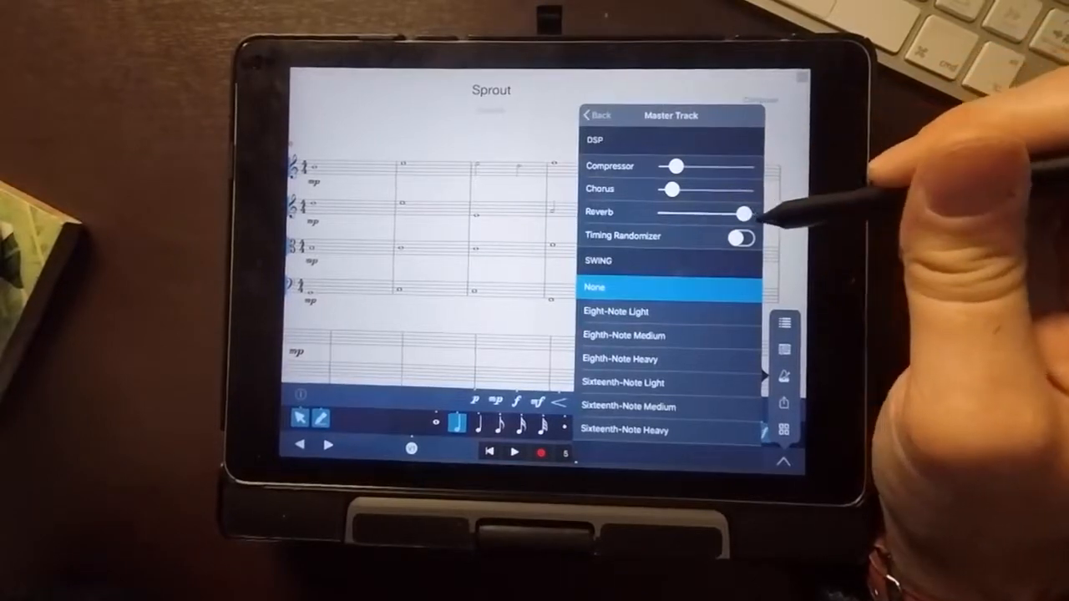